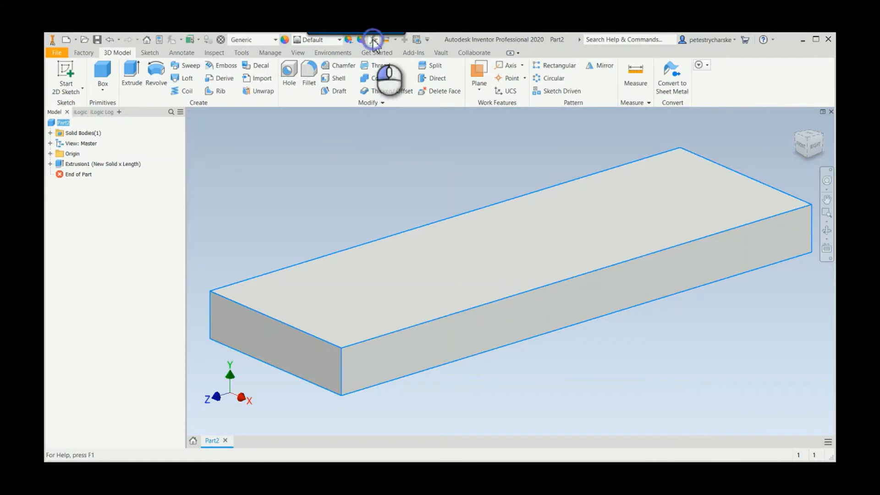
Review the parameter table, then enter Description '=Bar <Height> x <Width> x <Length>'.
click(373, 40)
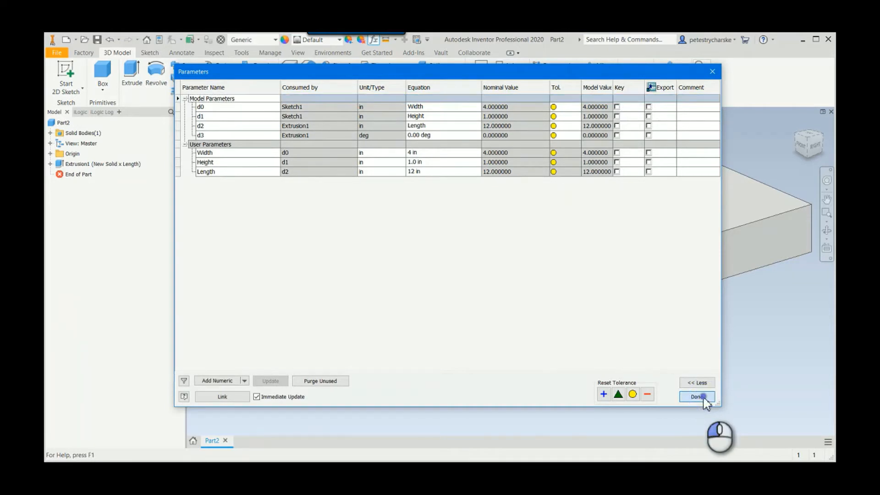
click(697, 397)
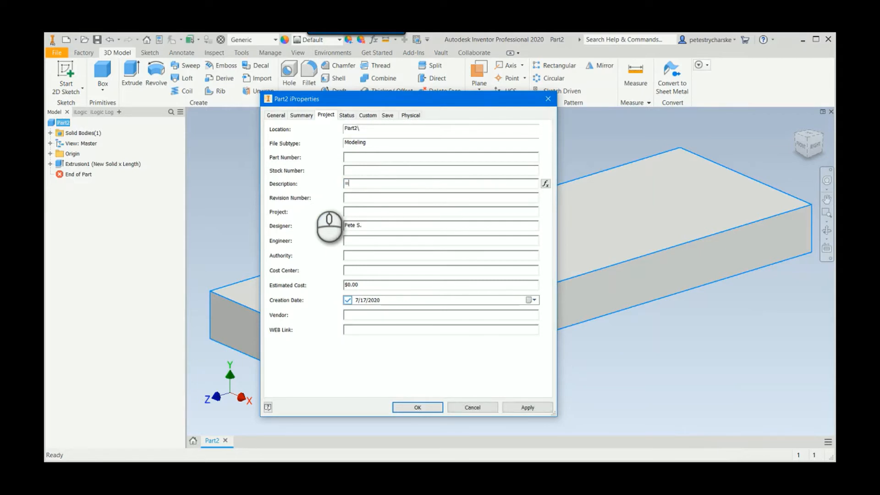
text(Bar)
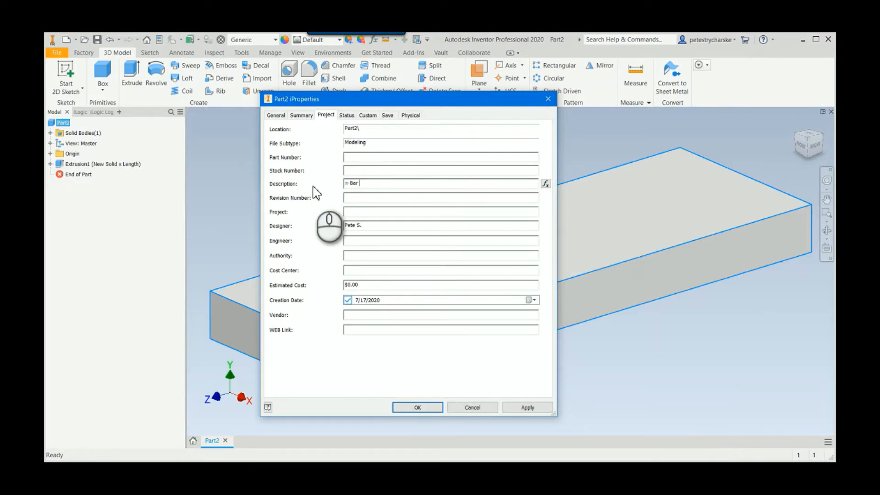
text(x <)
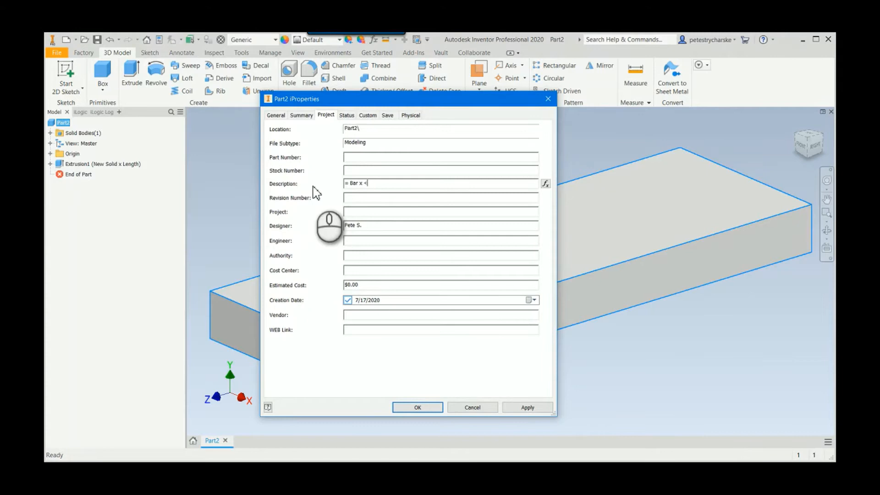
text(Height>)
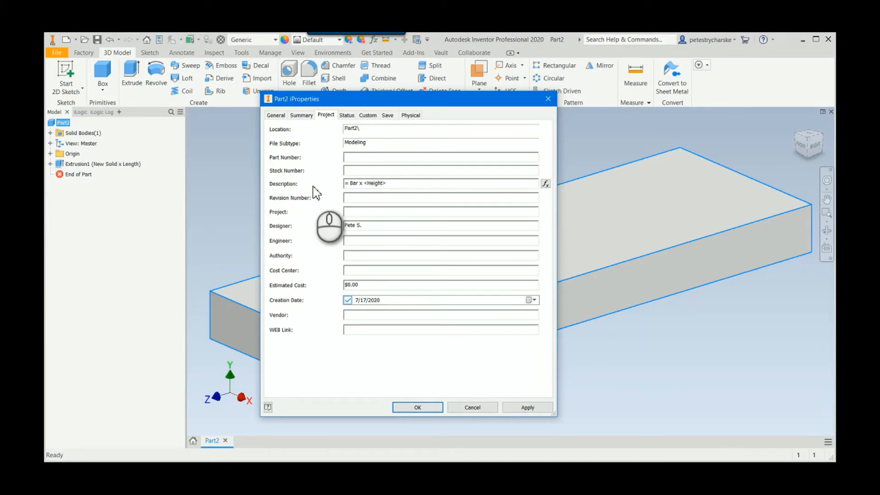
text(x <)
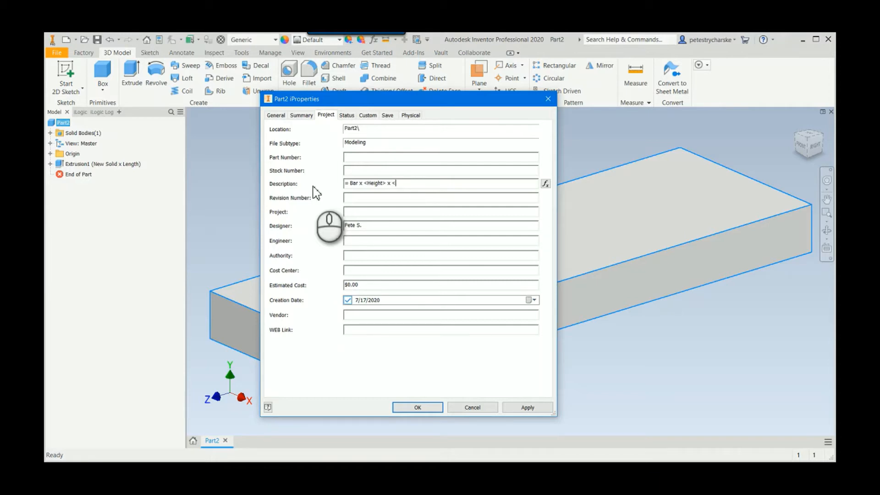
text(Width> x <Length>)
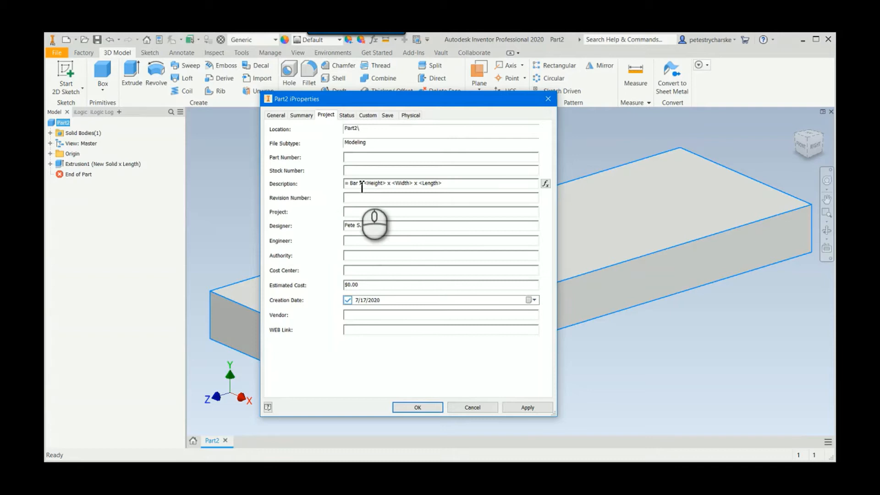
mouse_move(440, 258)
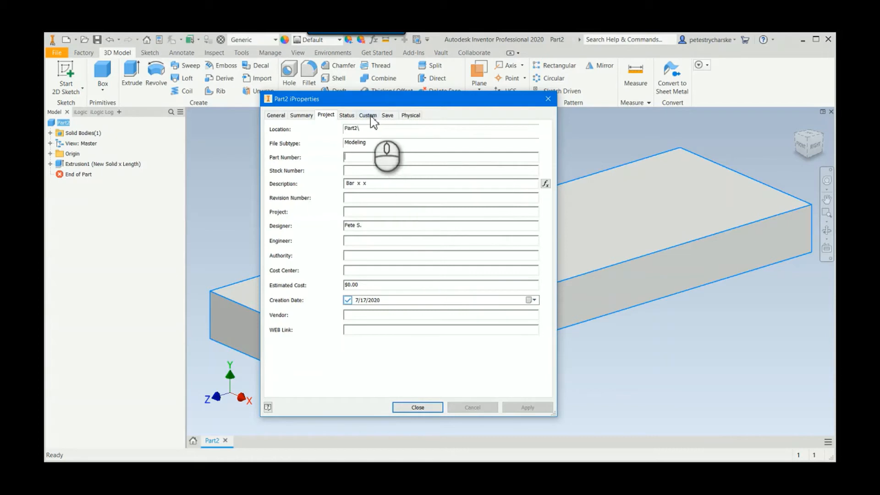
Check the empty Custom properties tab and close the iProperties dialog.
click(368, 115)
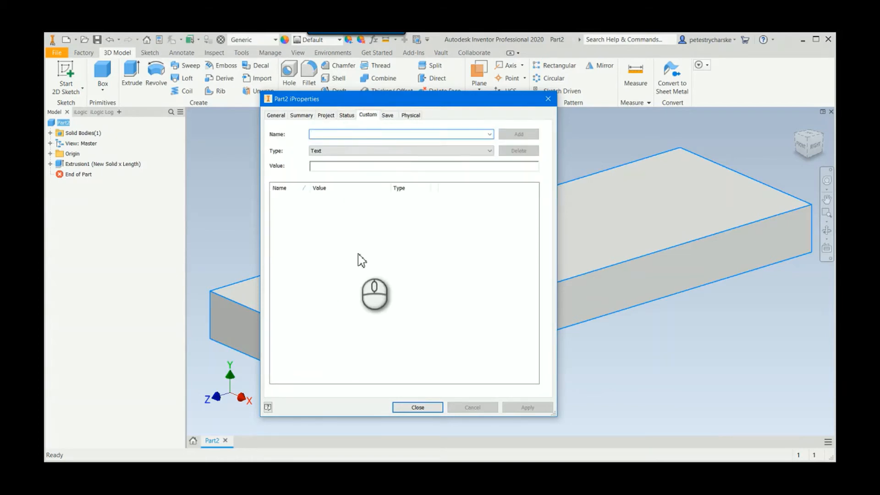
mouse_move(330, 219)
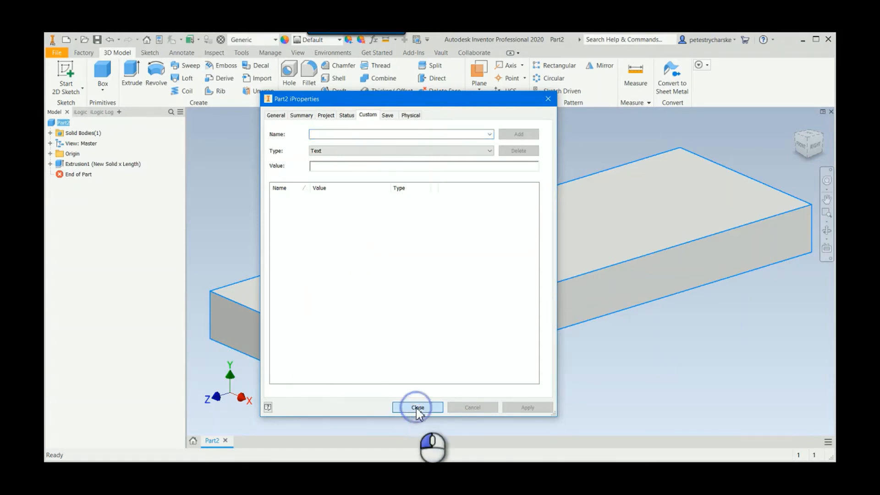
click(417, 407)
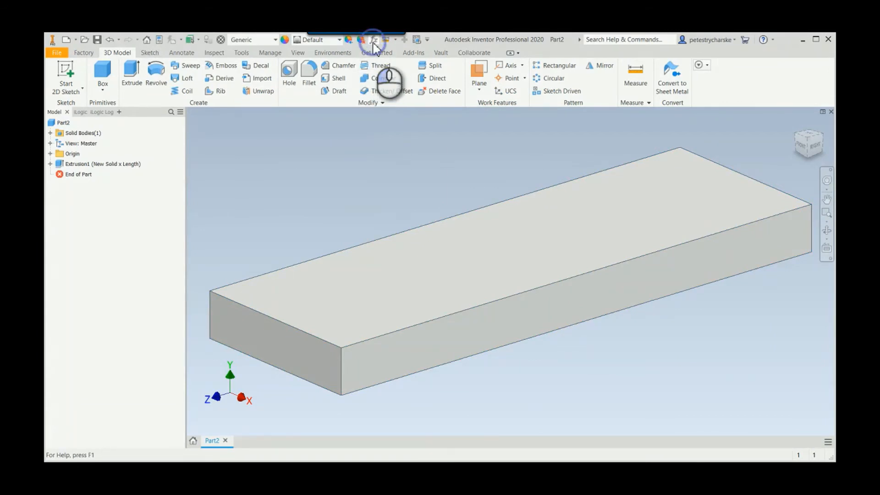
Mark the Height, Width and Length user parameters for export.
click(373, 39)
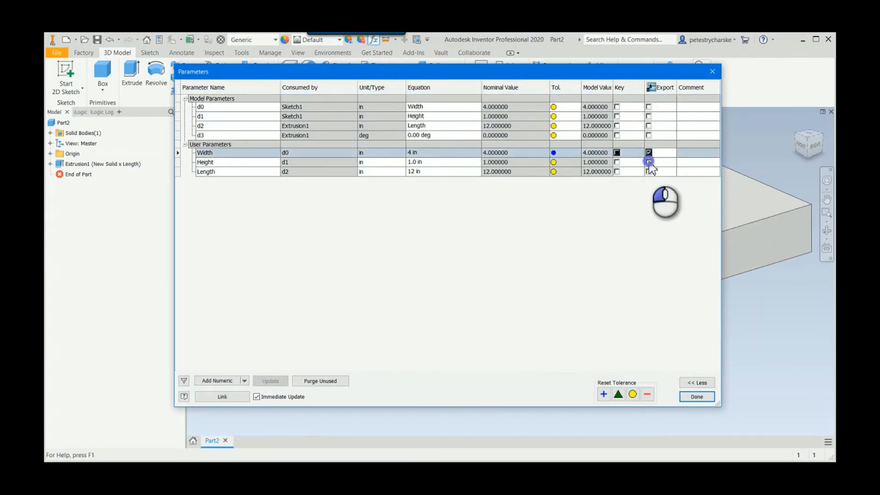
click(649, 171)
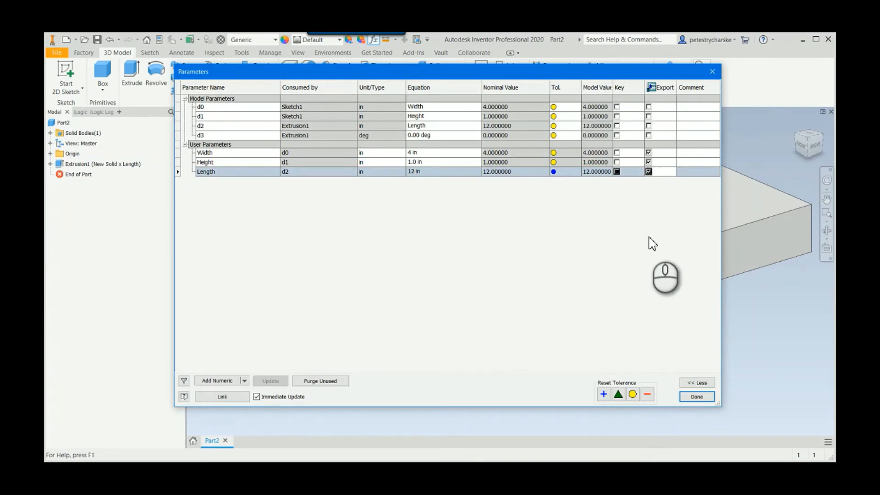
mouse_move(665, 174)
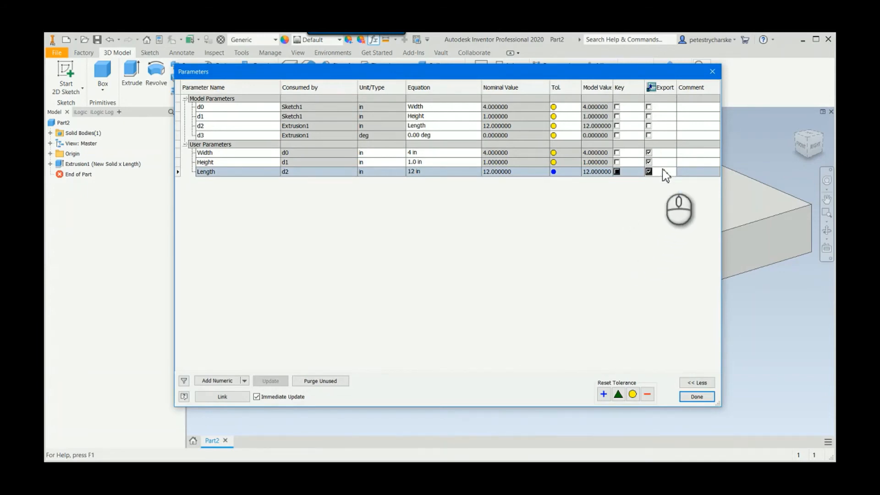
click(696, 396)
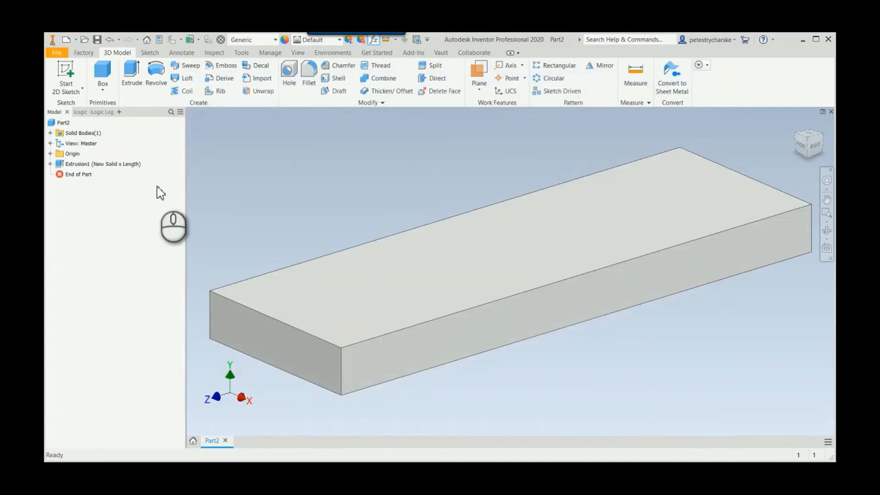
right_click(63, 123)
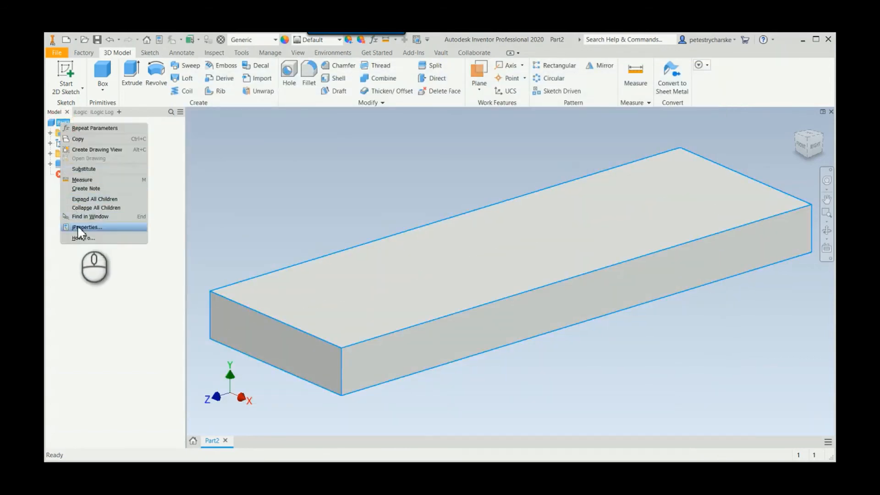
click(86, 227)
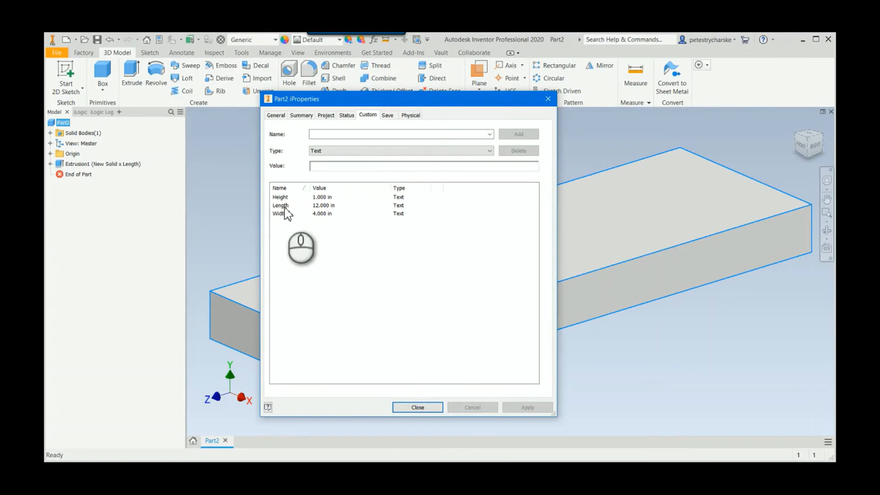
click(325, 115)
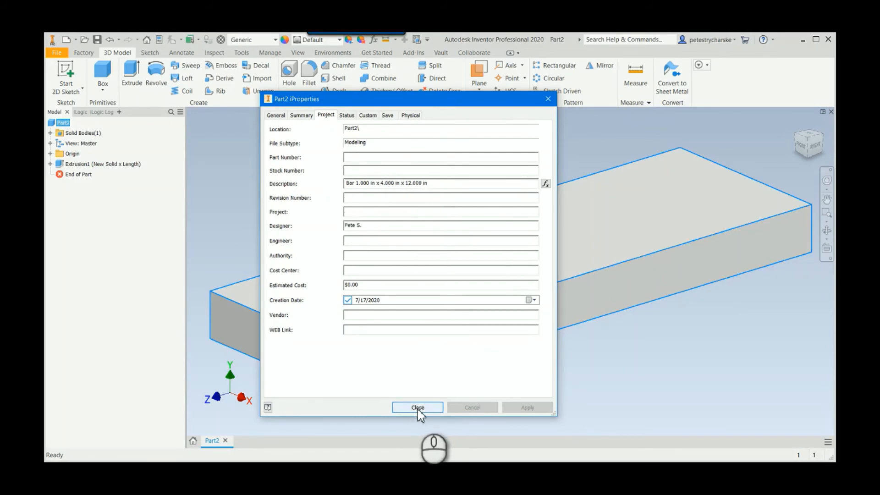
click(417, 407)
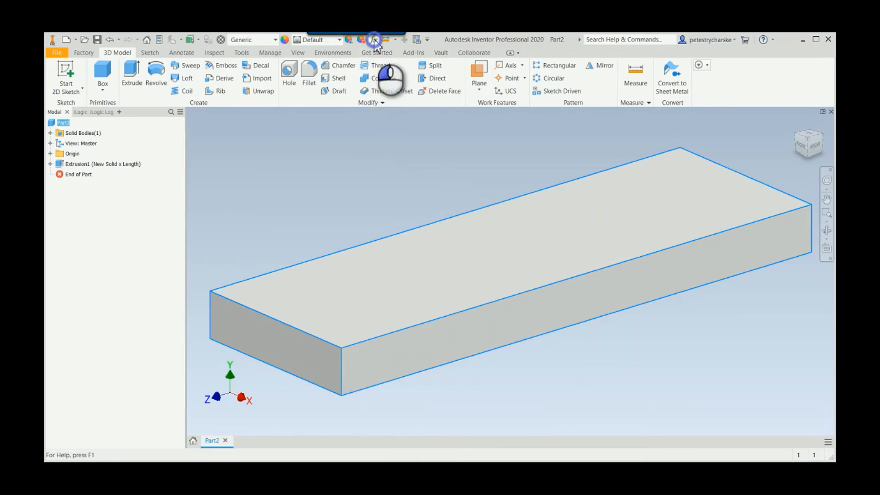
Set the Width equation to 6 in and Length to 24 in.
click(372, 40)
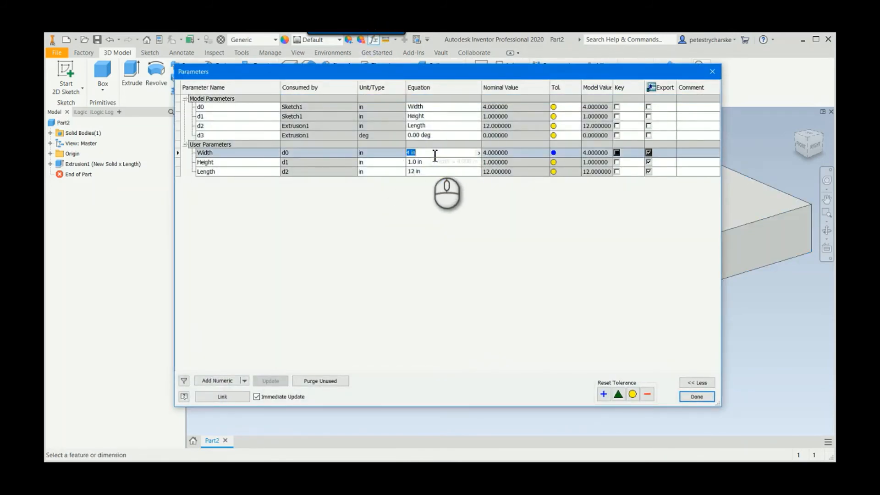
mouse_move(441, 152)
text(6)
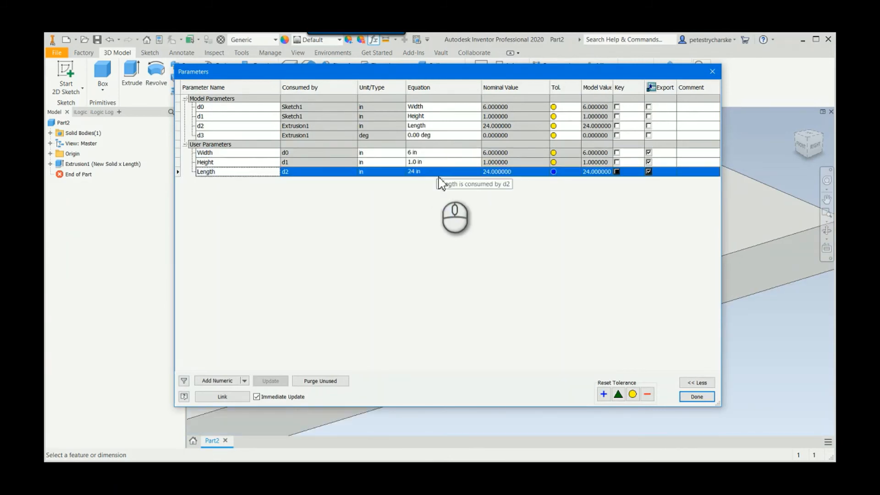
click(696, 396)
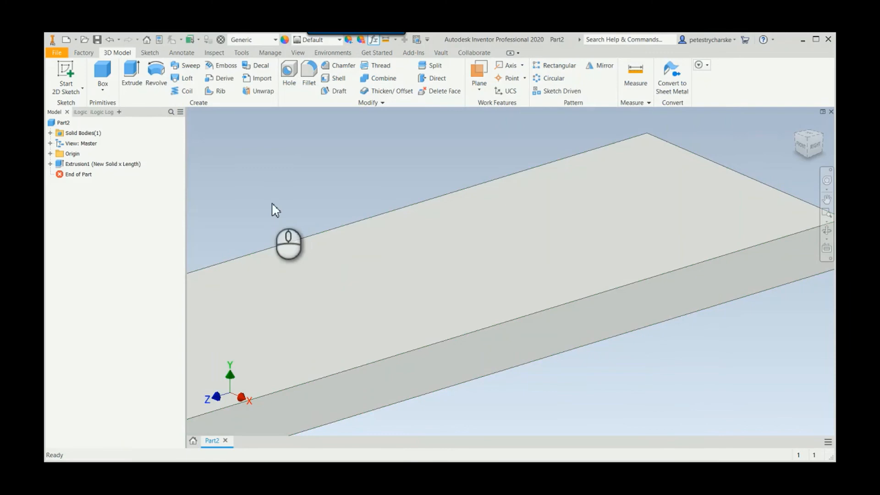
right_click(63, 123)
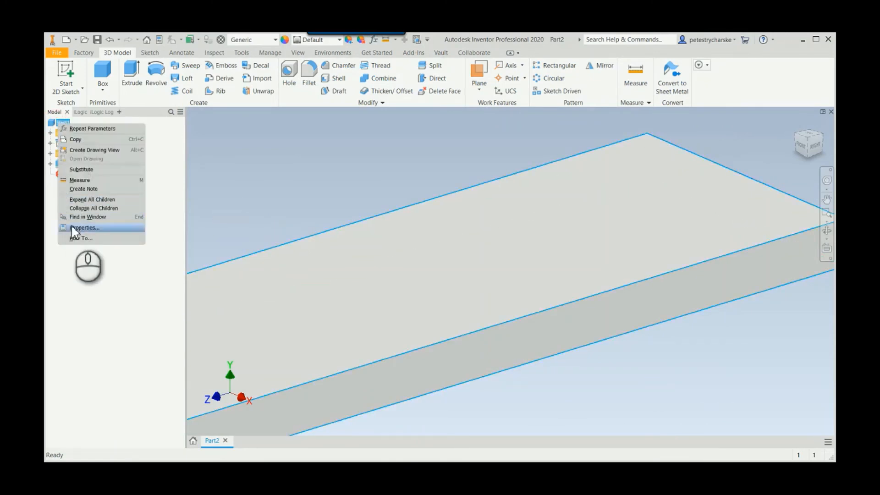
click(84, 227)
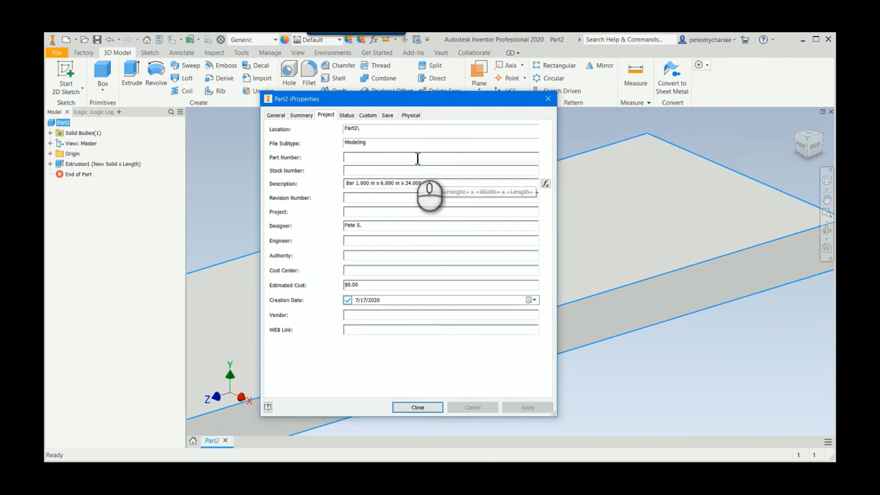
click(368, 115)
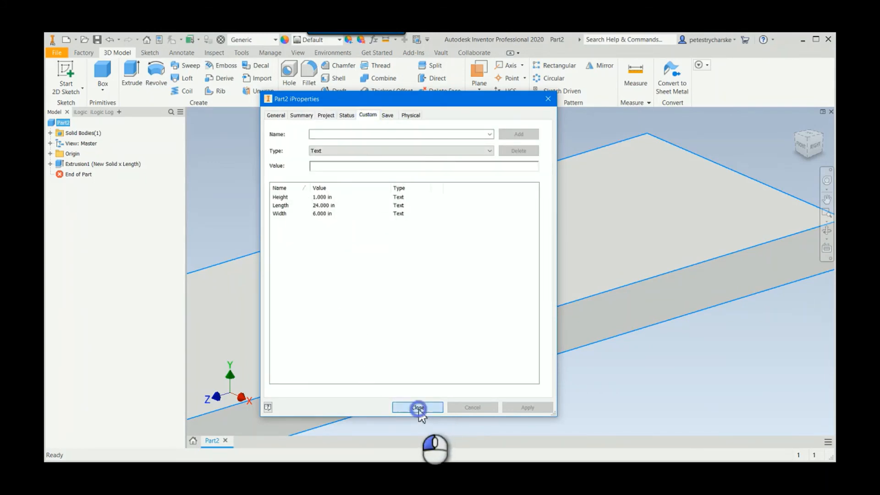
click(418, 407)
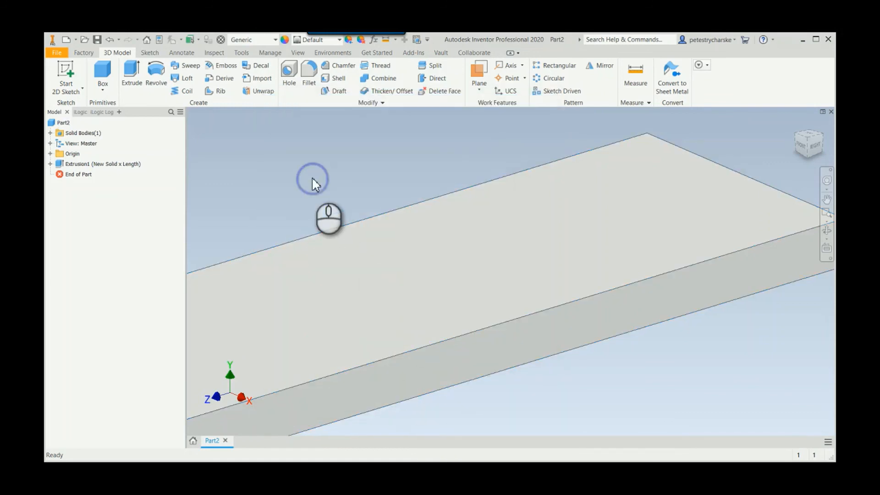